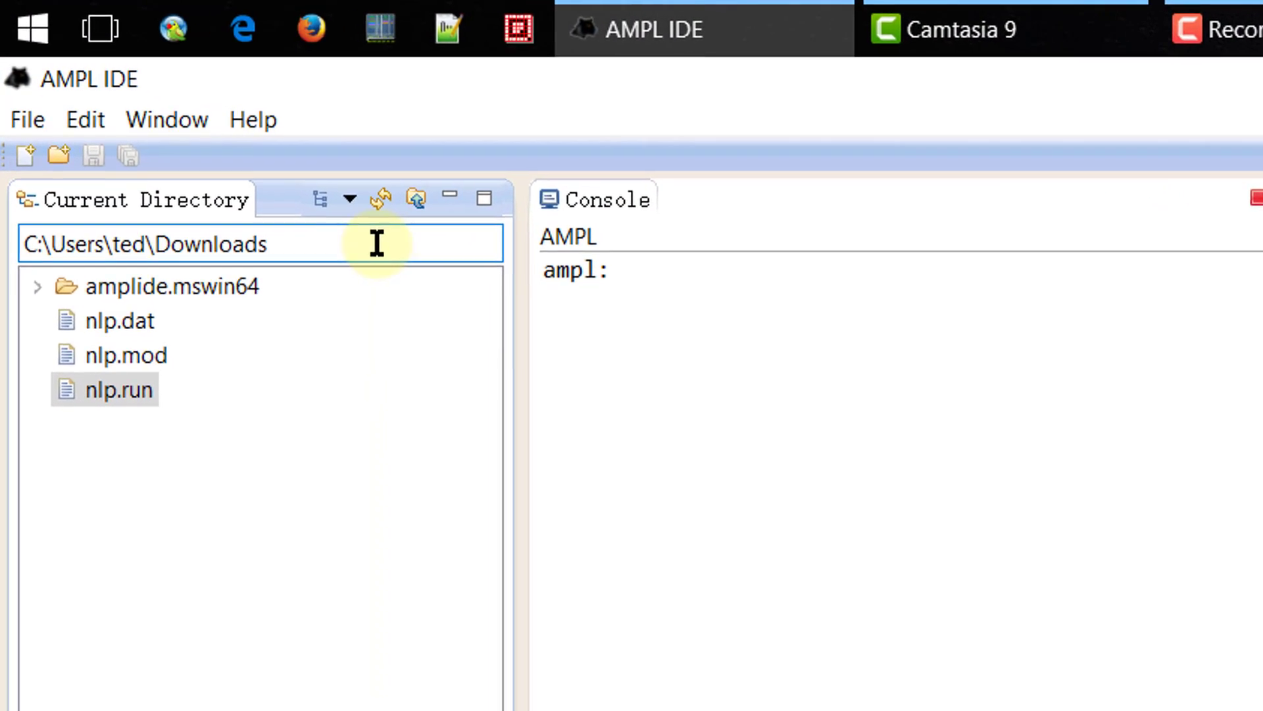
- Open nlp.mod and review maximize z: log(x[1]+1) + 2*x[2] with constraint 2*x[1] + x[2] <= 3
double_click(212, 244)
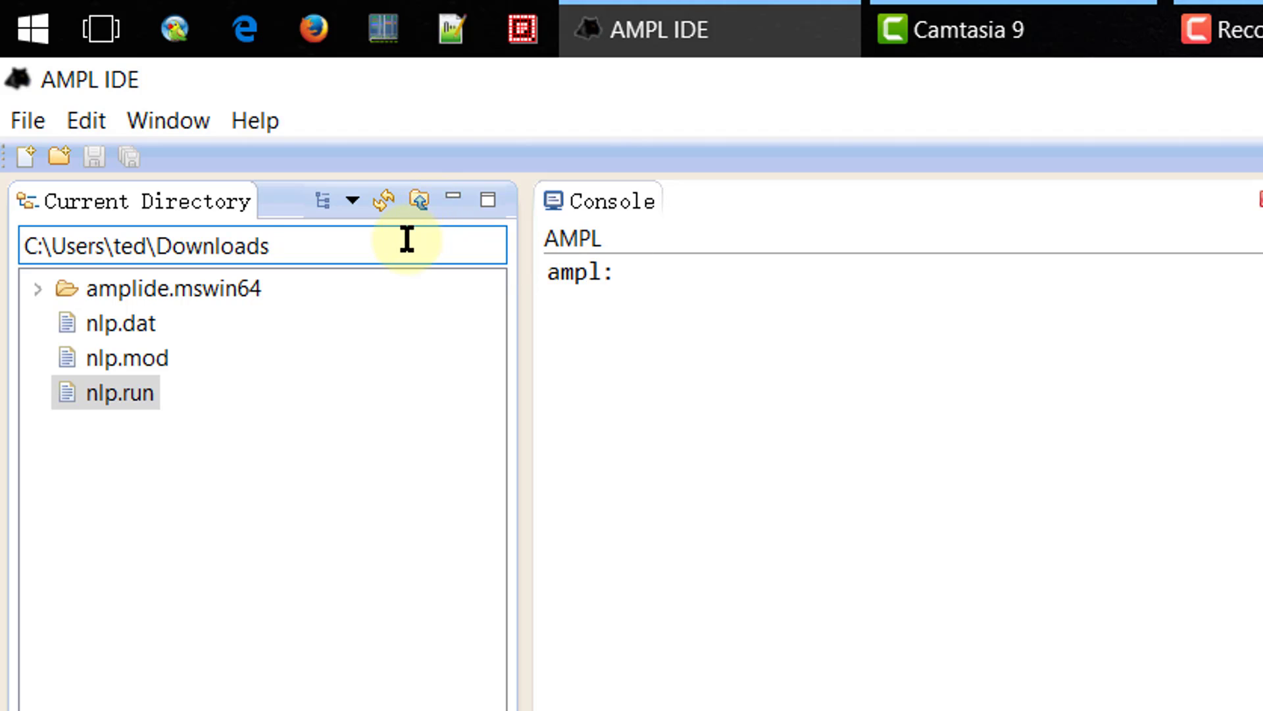
click(117, 359)
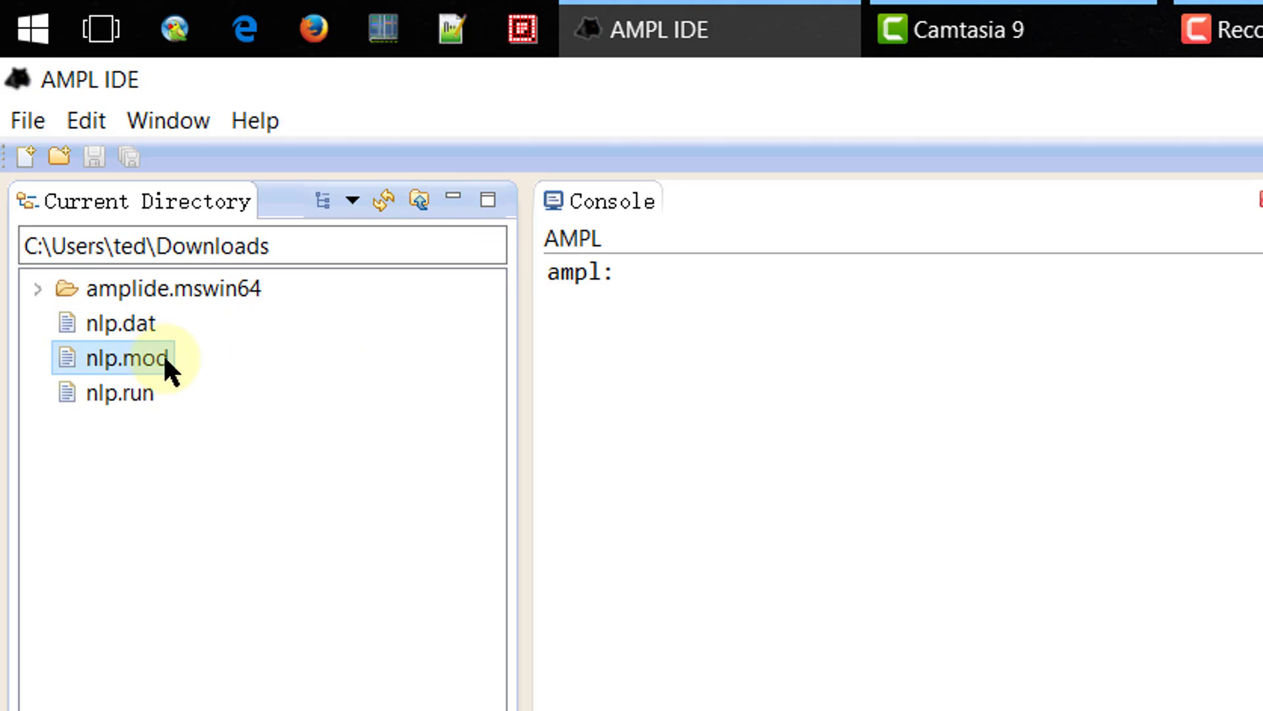
double_click(119, 359)
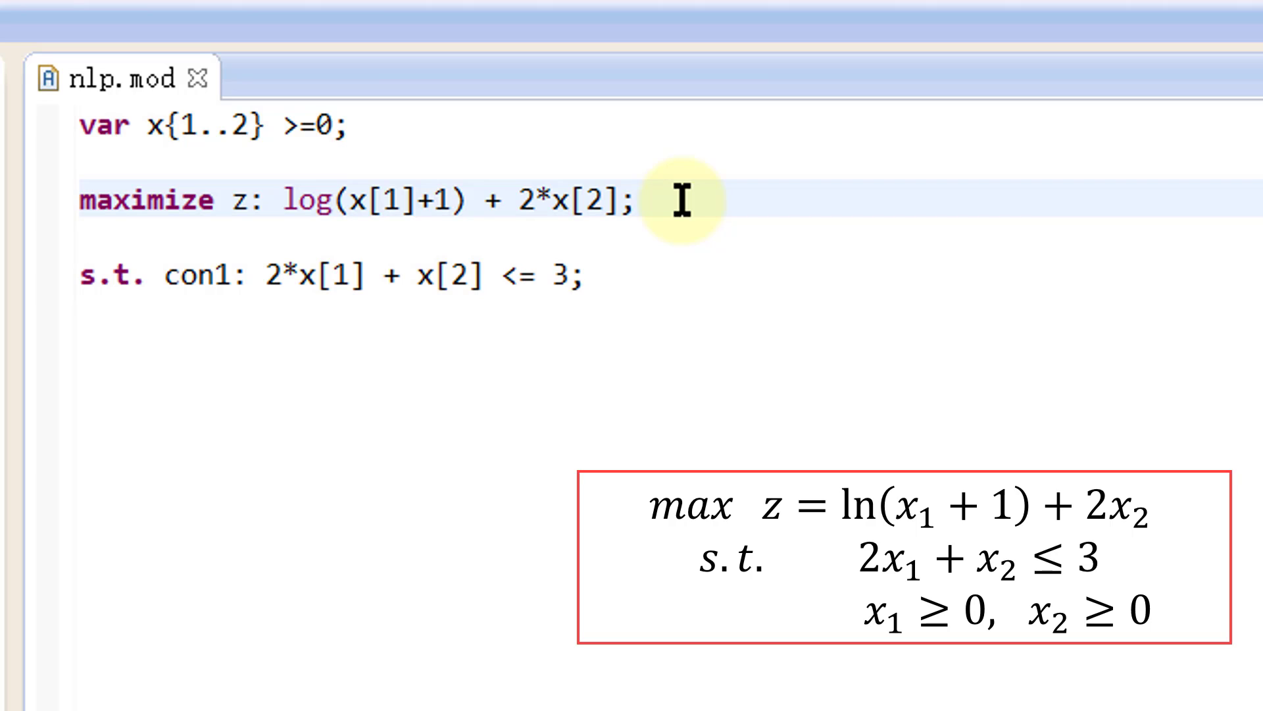
click(635, 203)
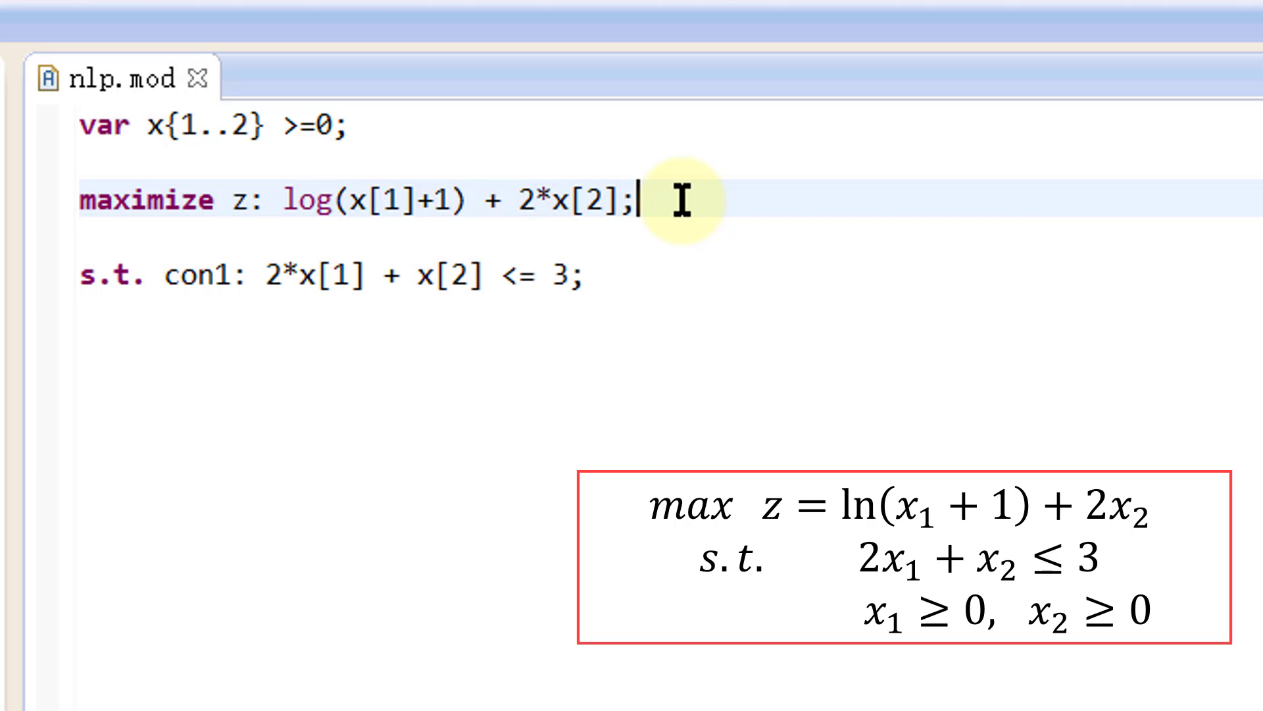
click(579, 278)
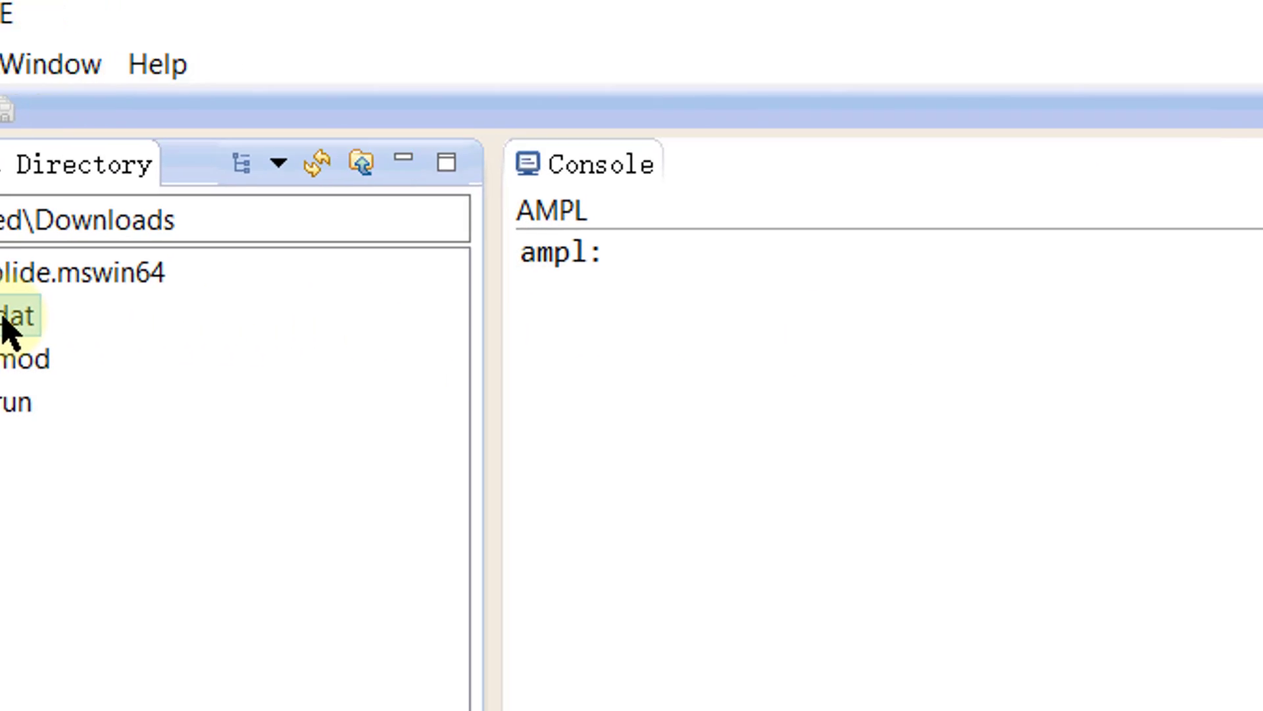
- Open nlp.dat, which sets initial values x[1]=0 and x[2]=0
double_click(17, 315)
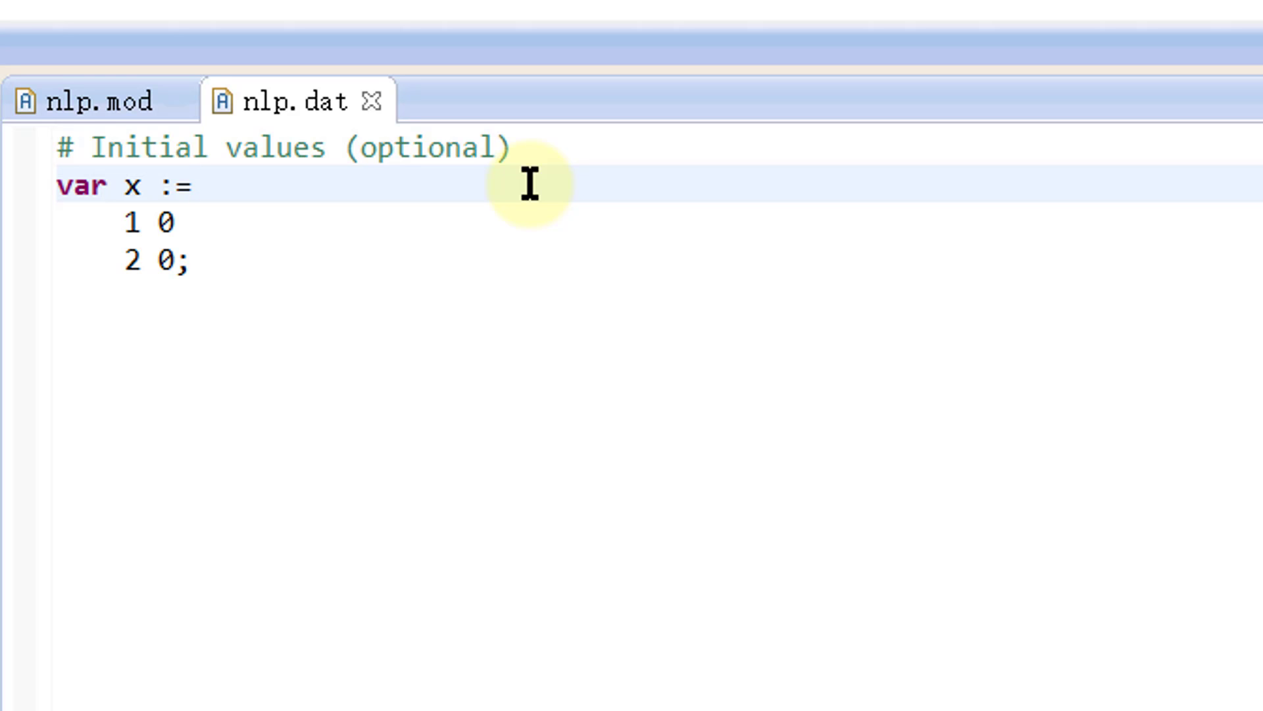
click(193, 185)
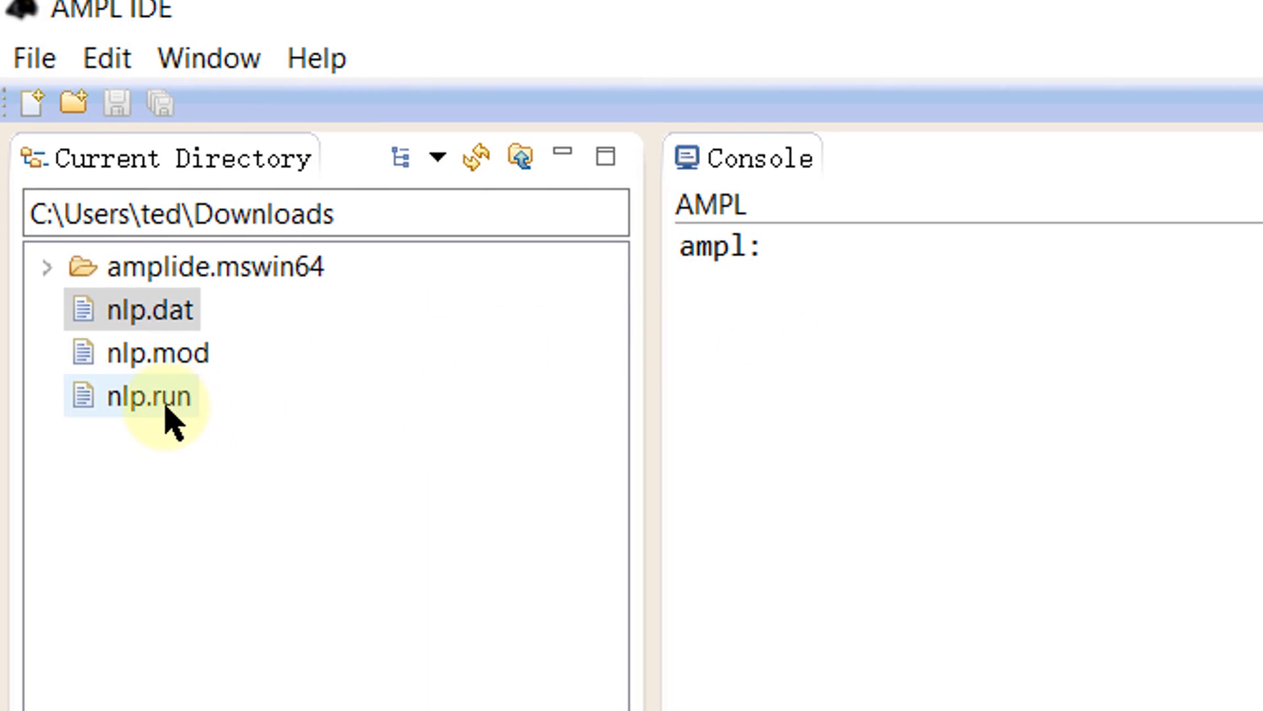
- Open nlp.run and review its reset, model and data loading, and MINOS solver lines
double_click(148, 396)
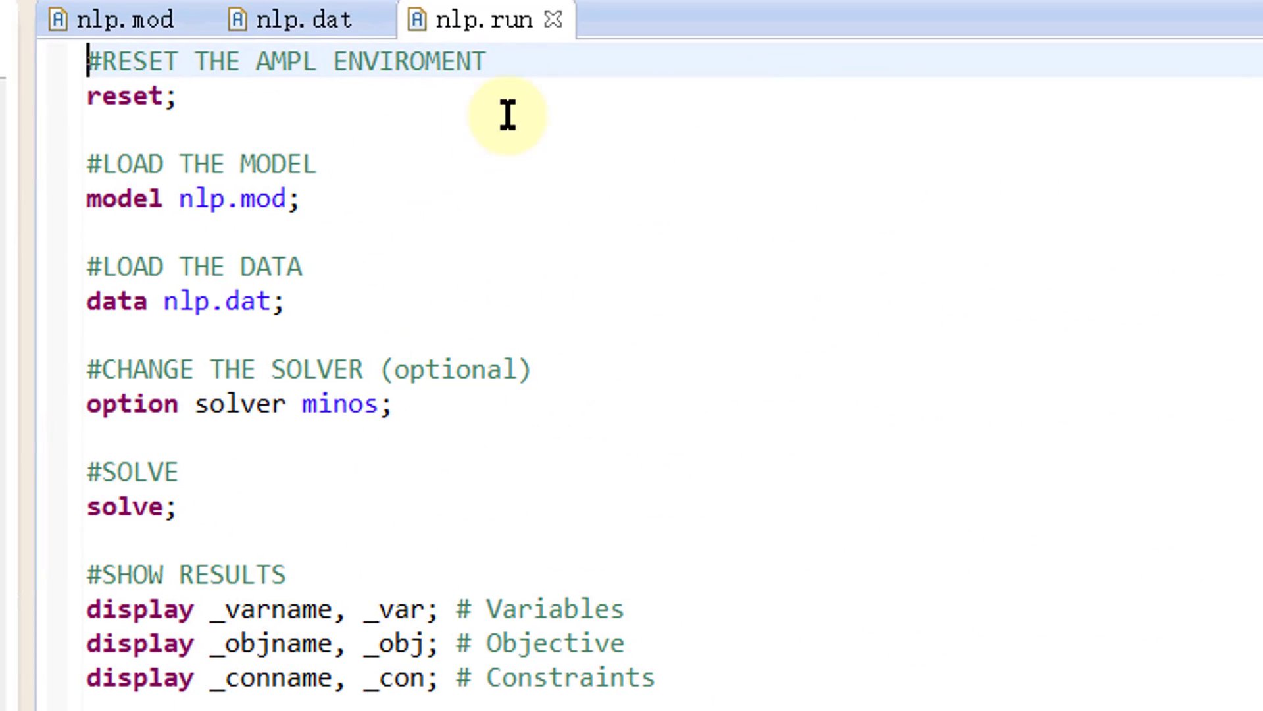
click(302, 199)
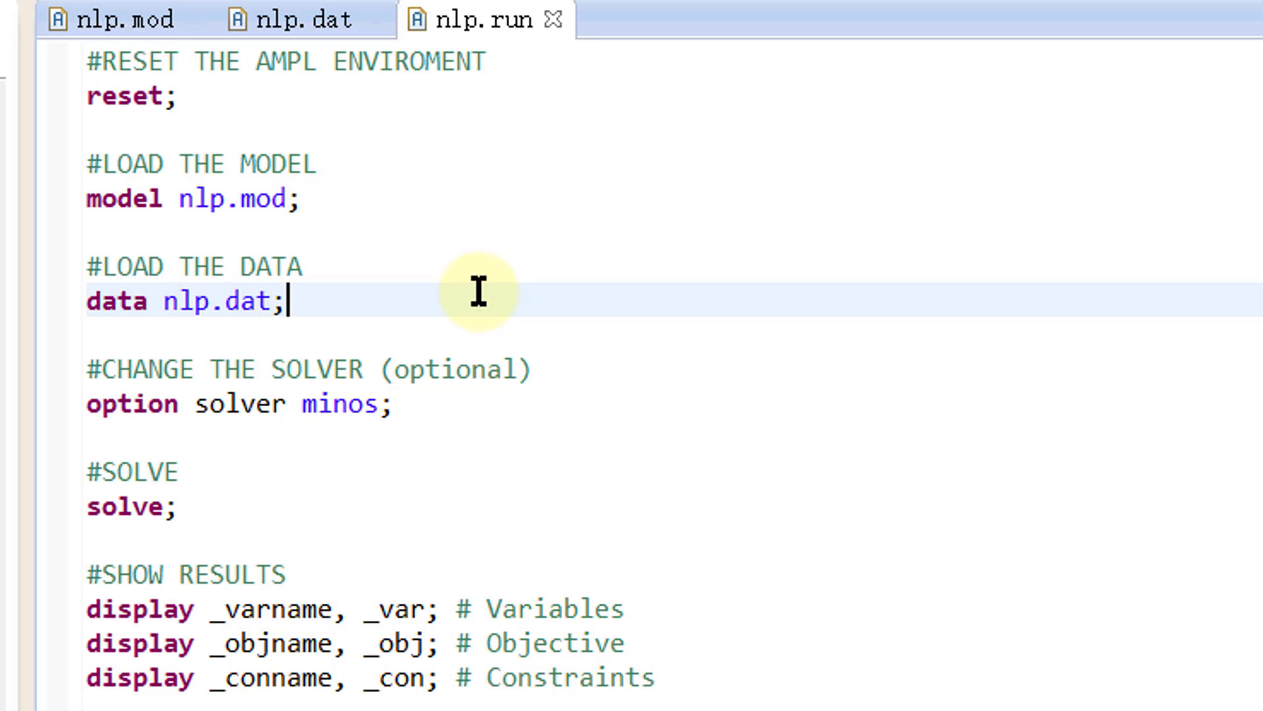
click(400, 405)
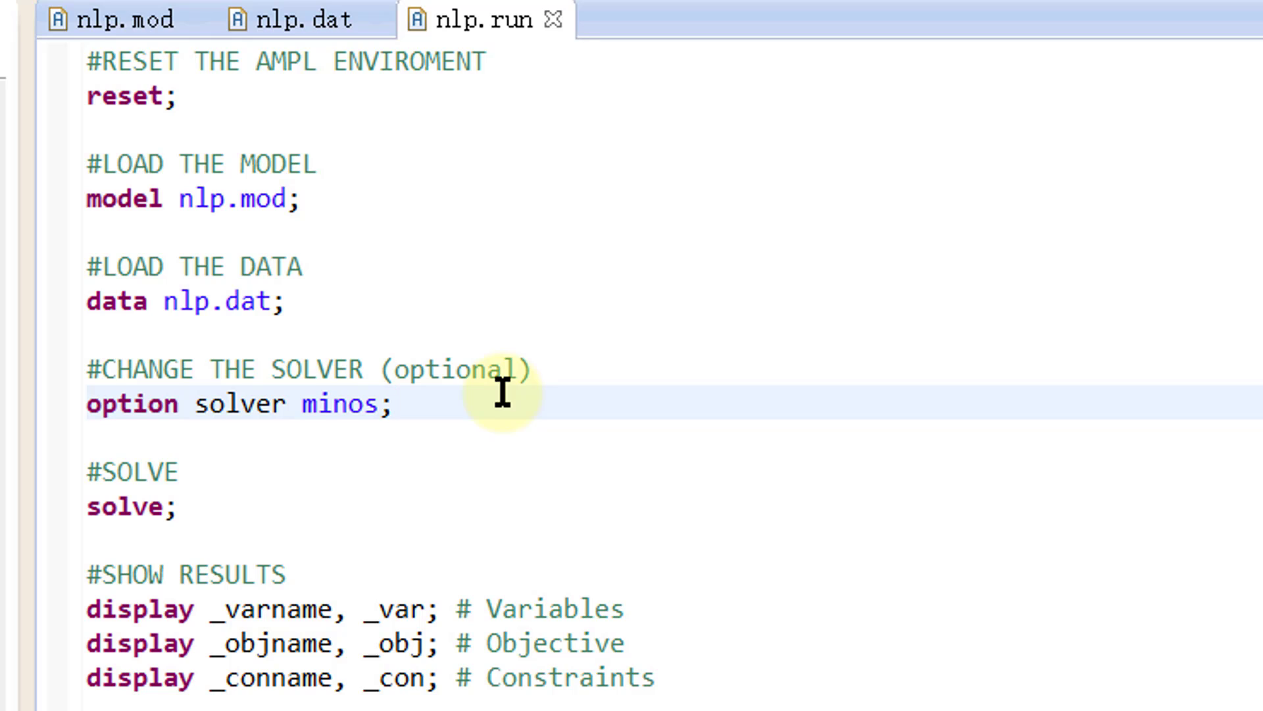
click(515, 586)
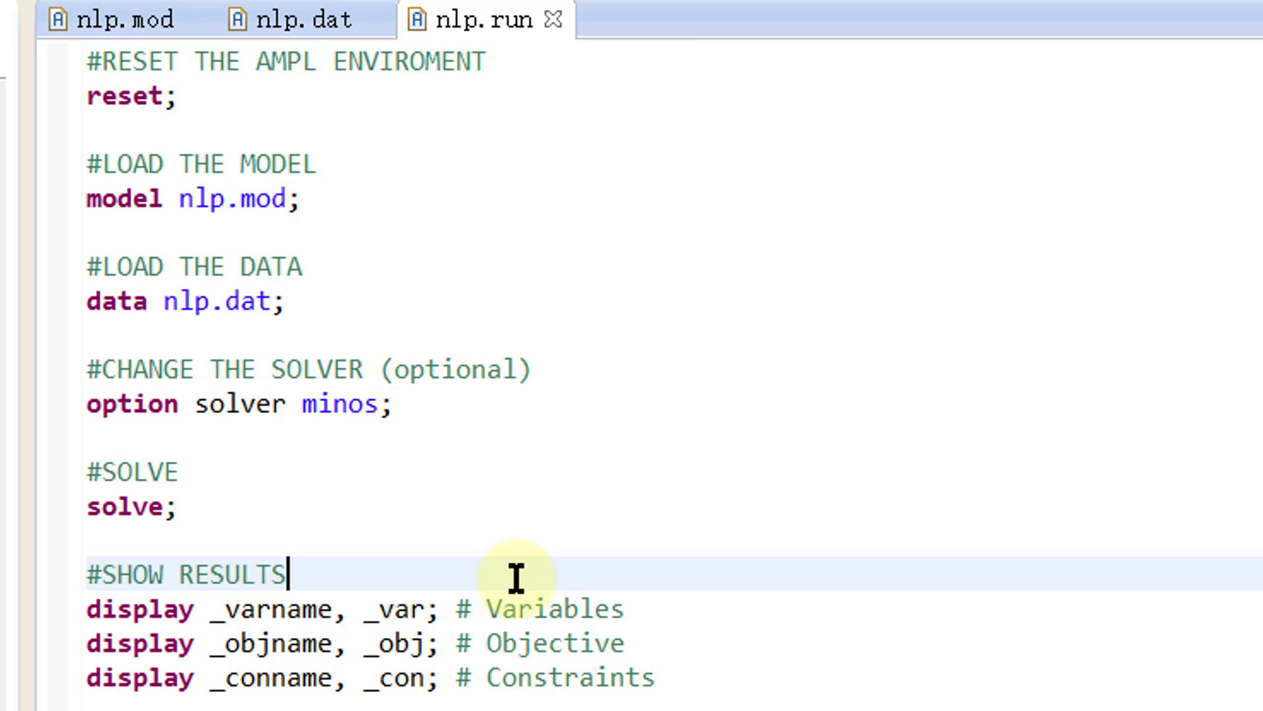
mouse_move(332, 609)
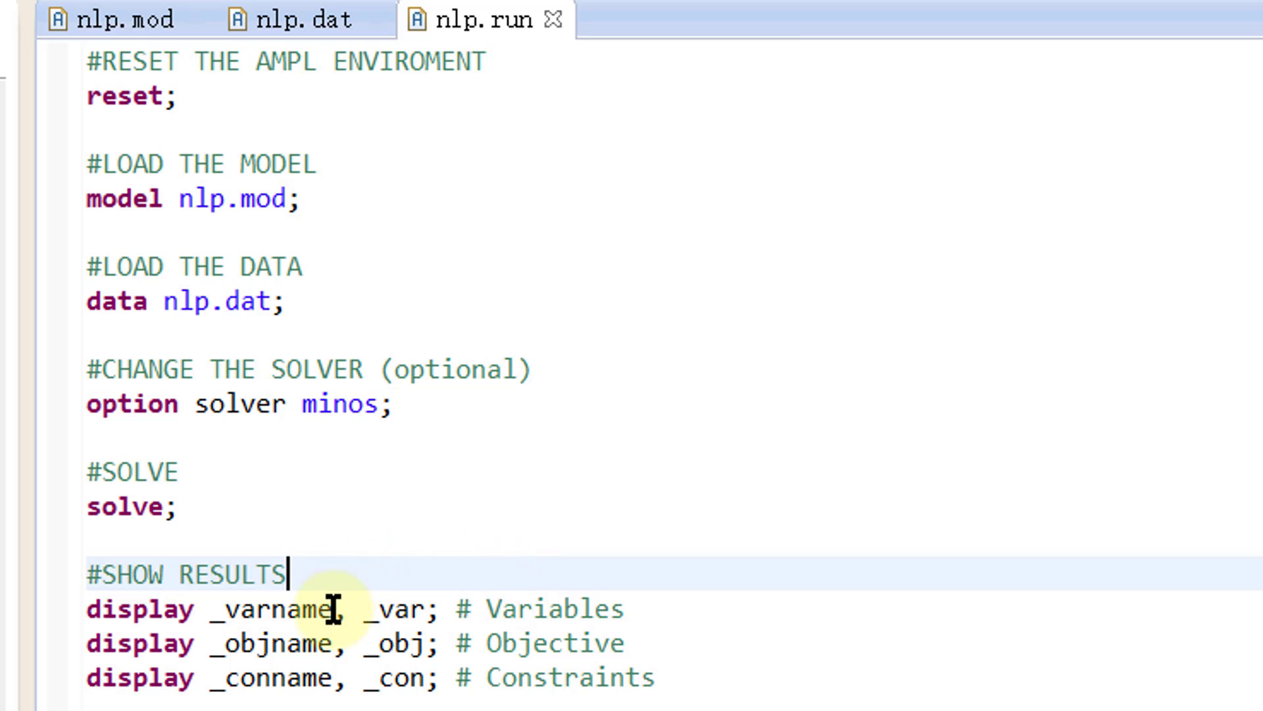
- Inspect the script's display lines for variable names and constraints
double_click(267, 610)
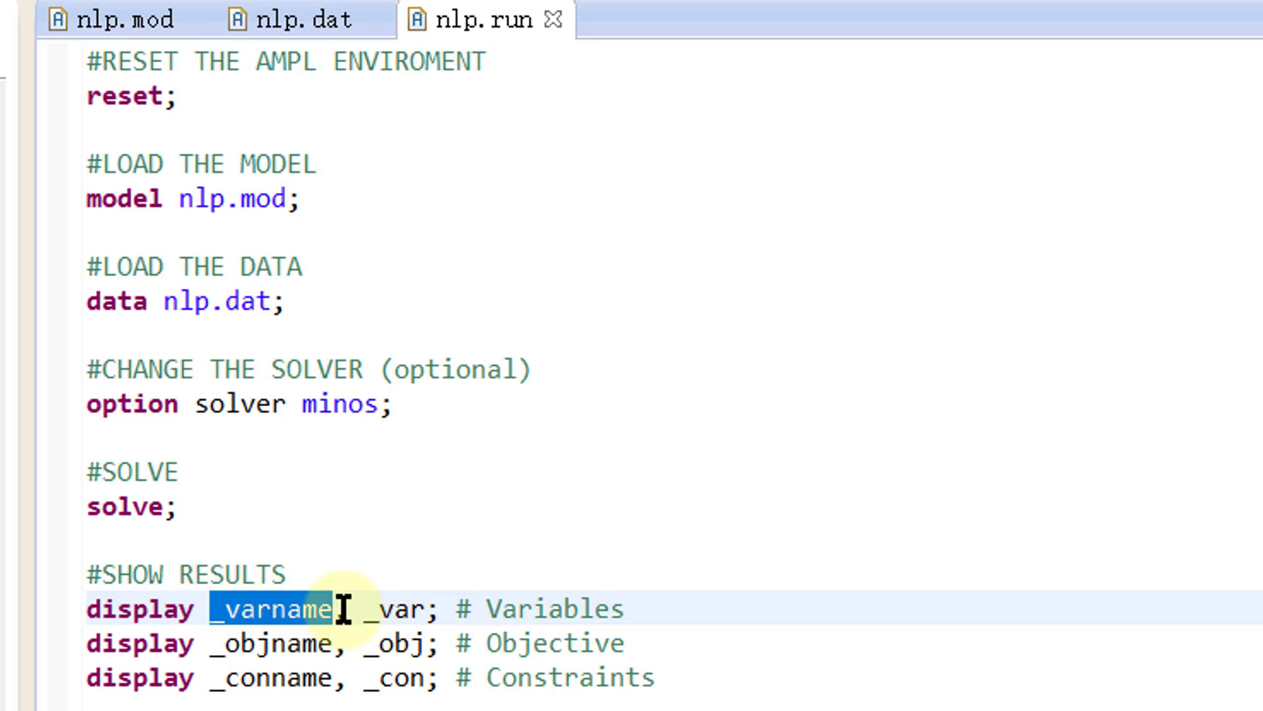
click(336, 610)
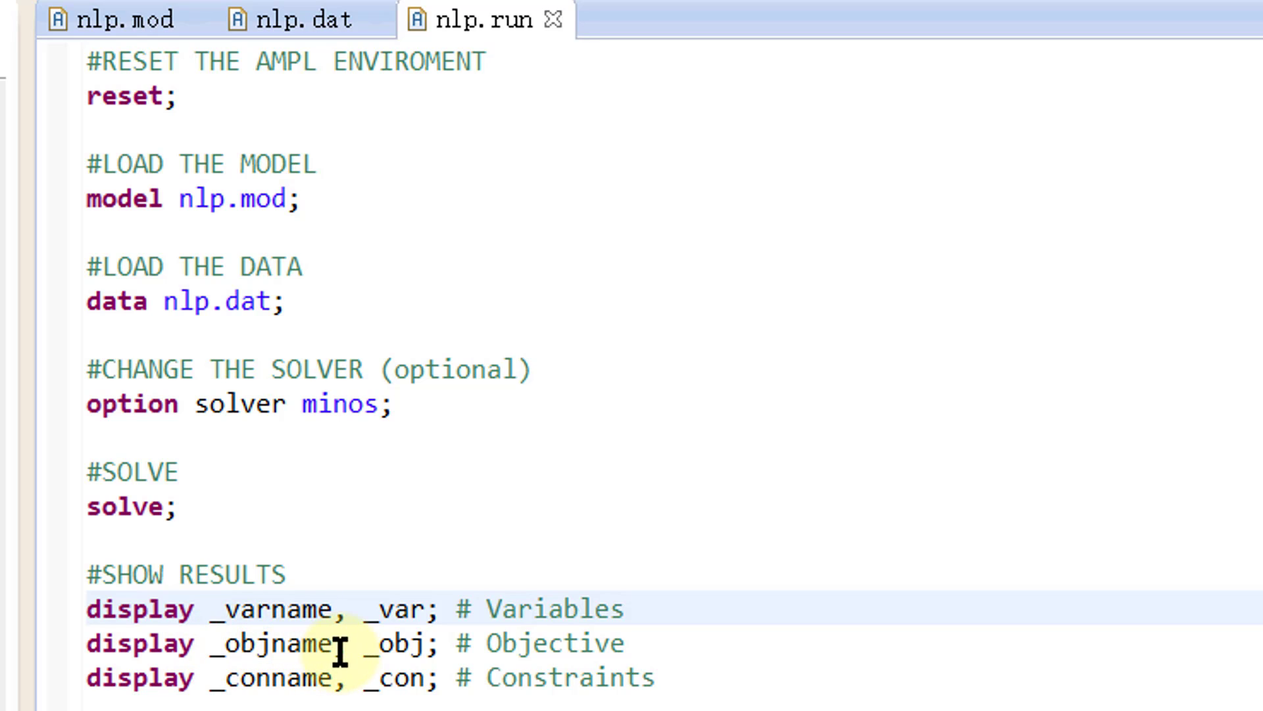
click(344, 643)
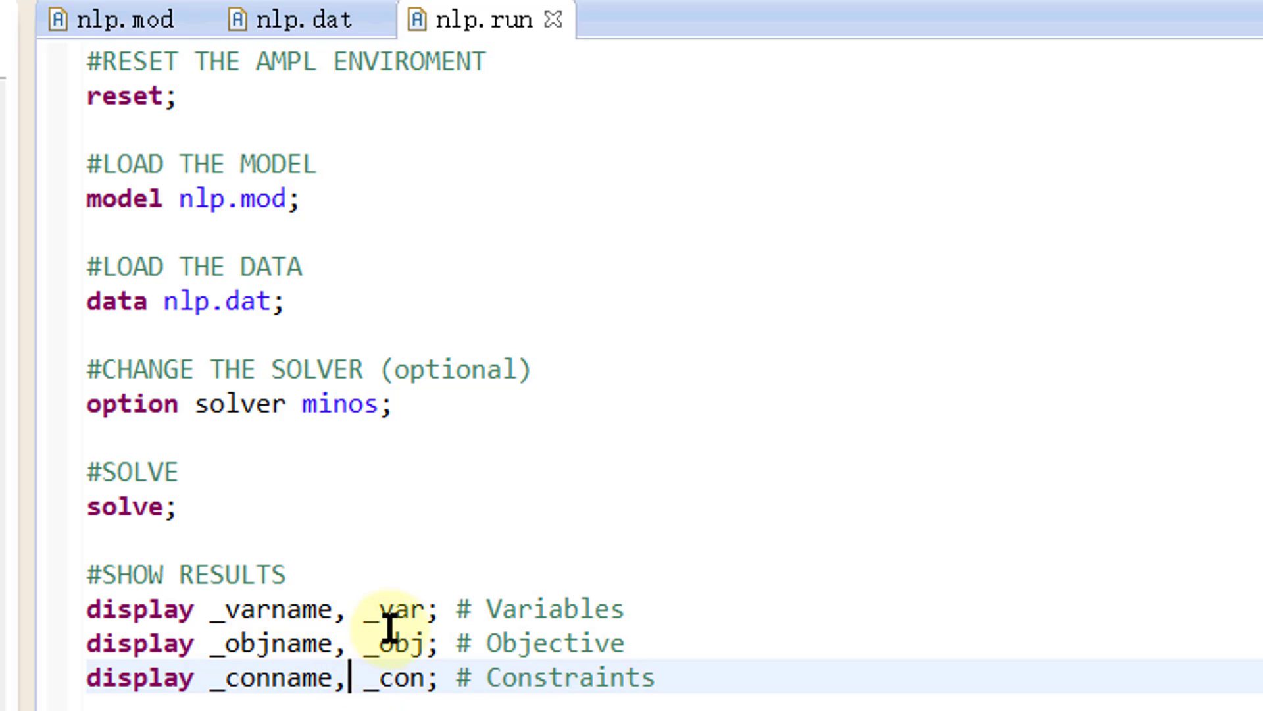
mouse_move(430, 643)
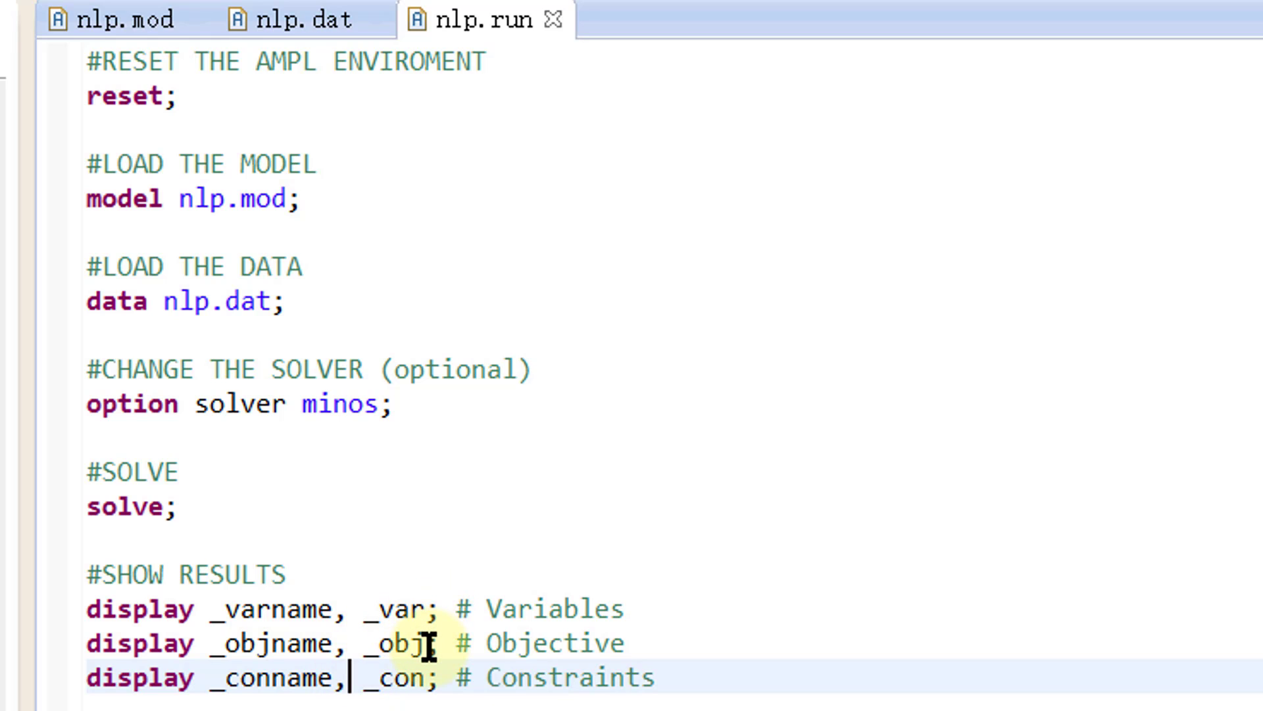
mouse_move(425, 681)
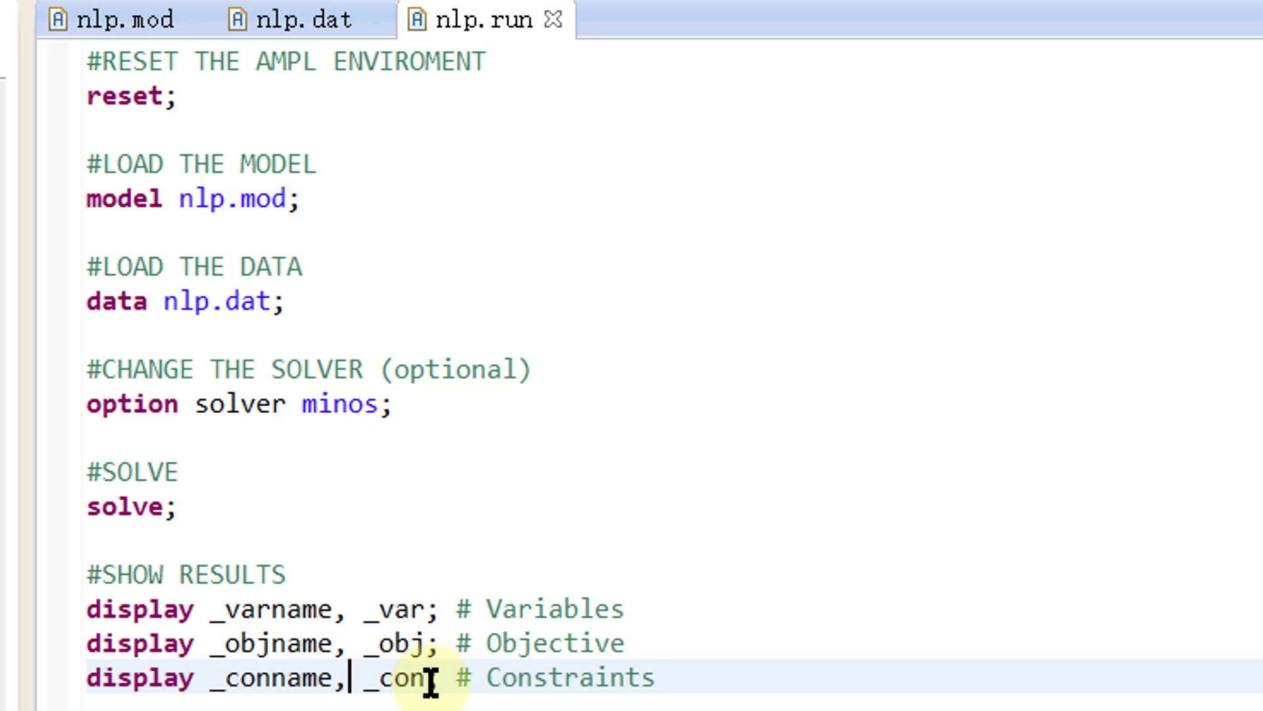
text(;)
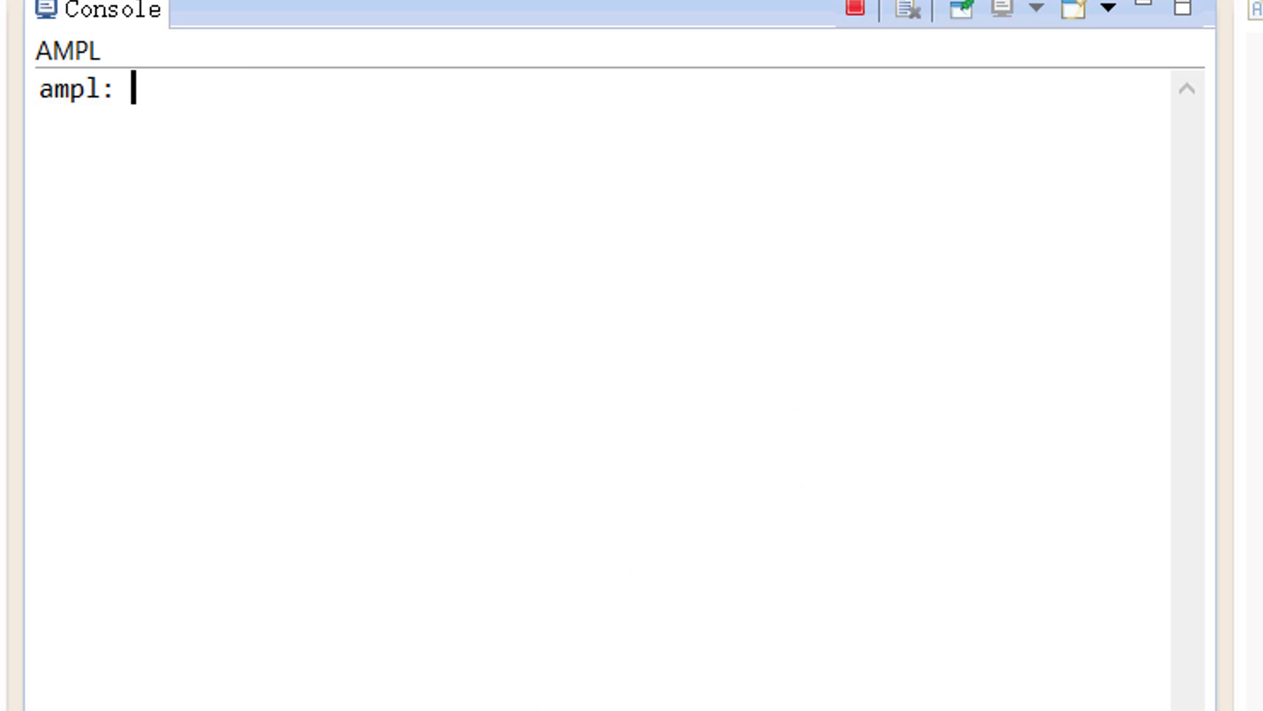
- Run 'include nlp.run;' in the console, giving x[1]=0, x[2]=3, z=6, con1=2
text(include)
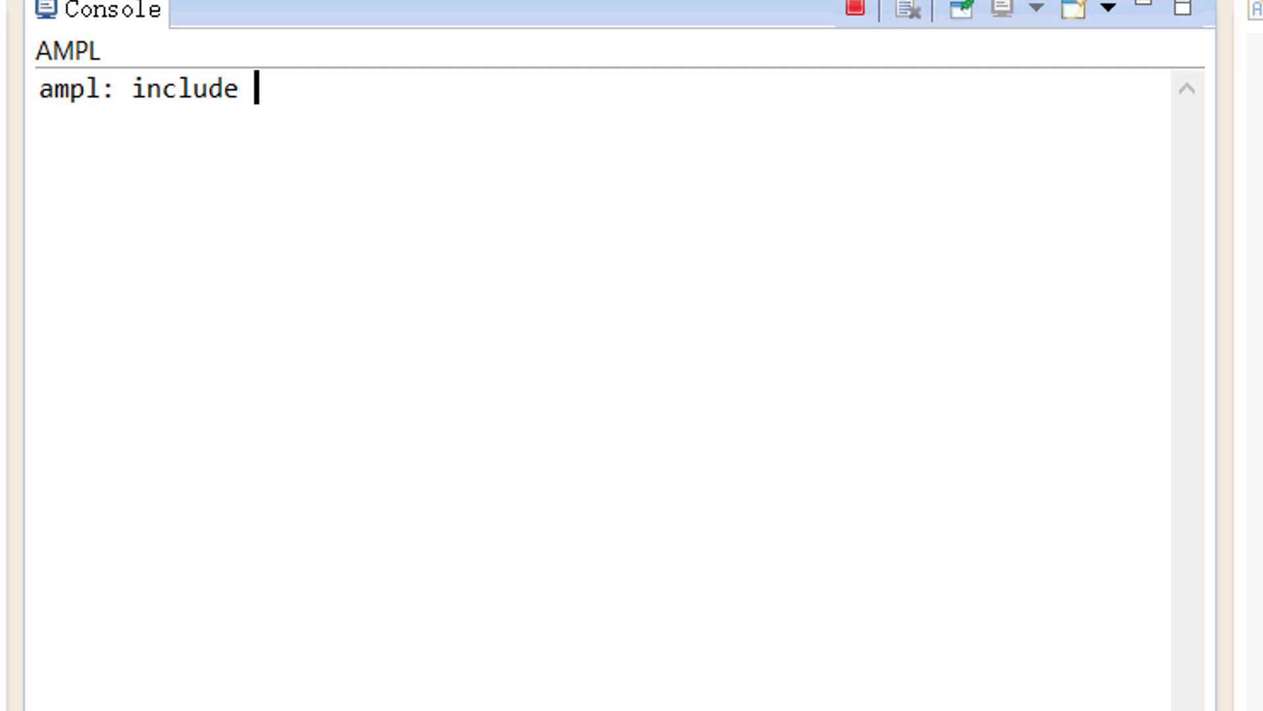
text(nlp.run;)
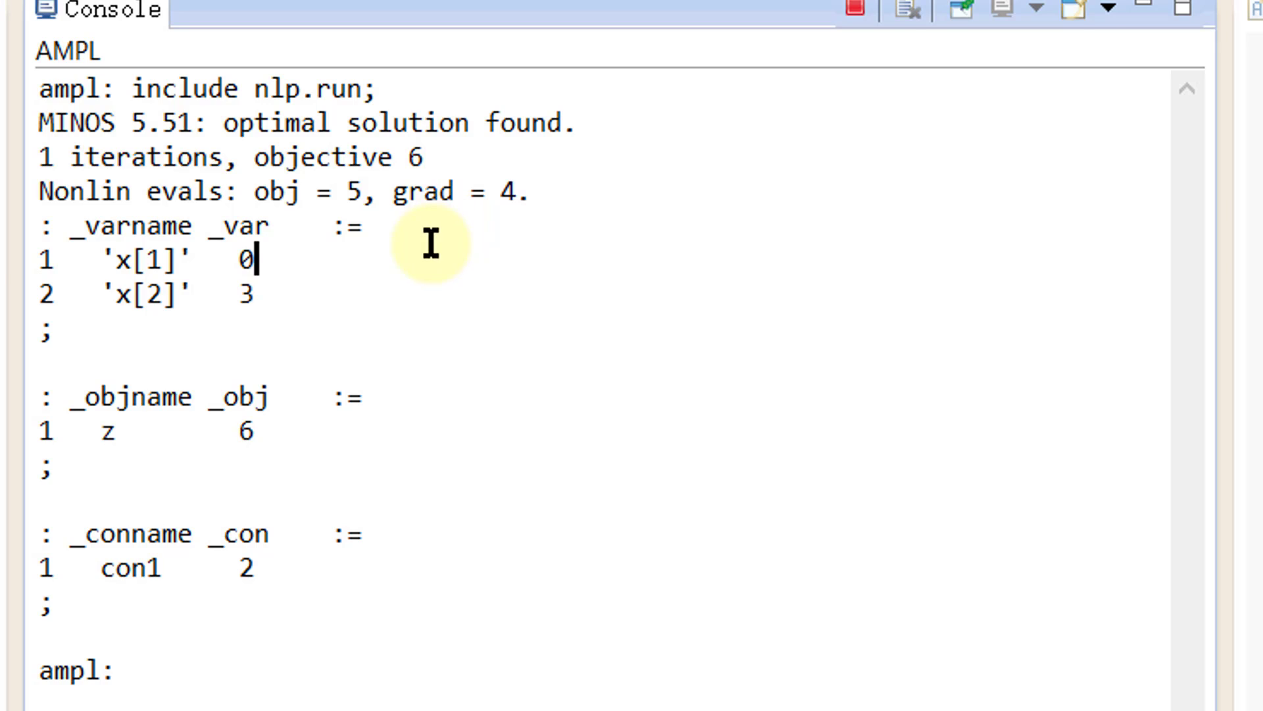
mouse_move(322, 286)
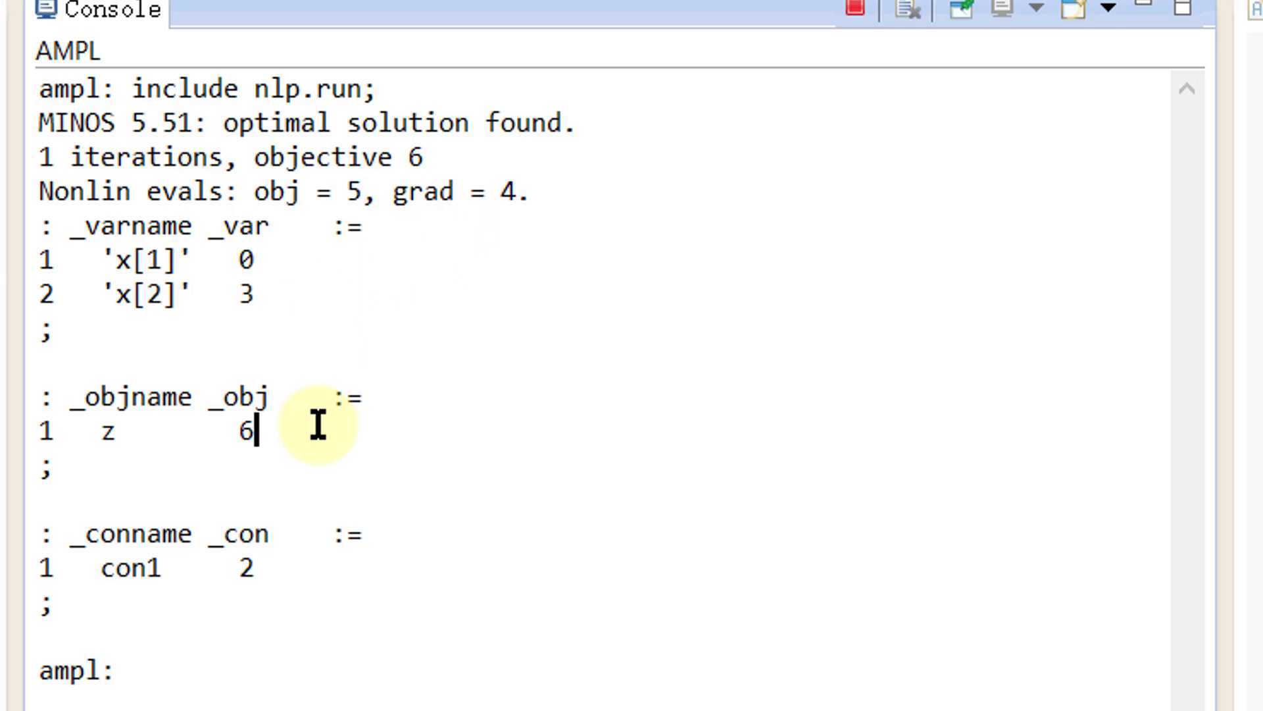
mouse_move(321, 574)
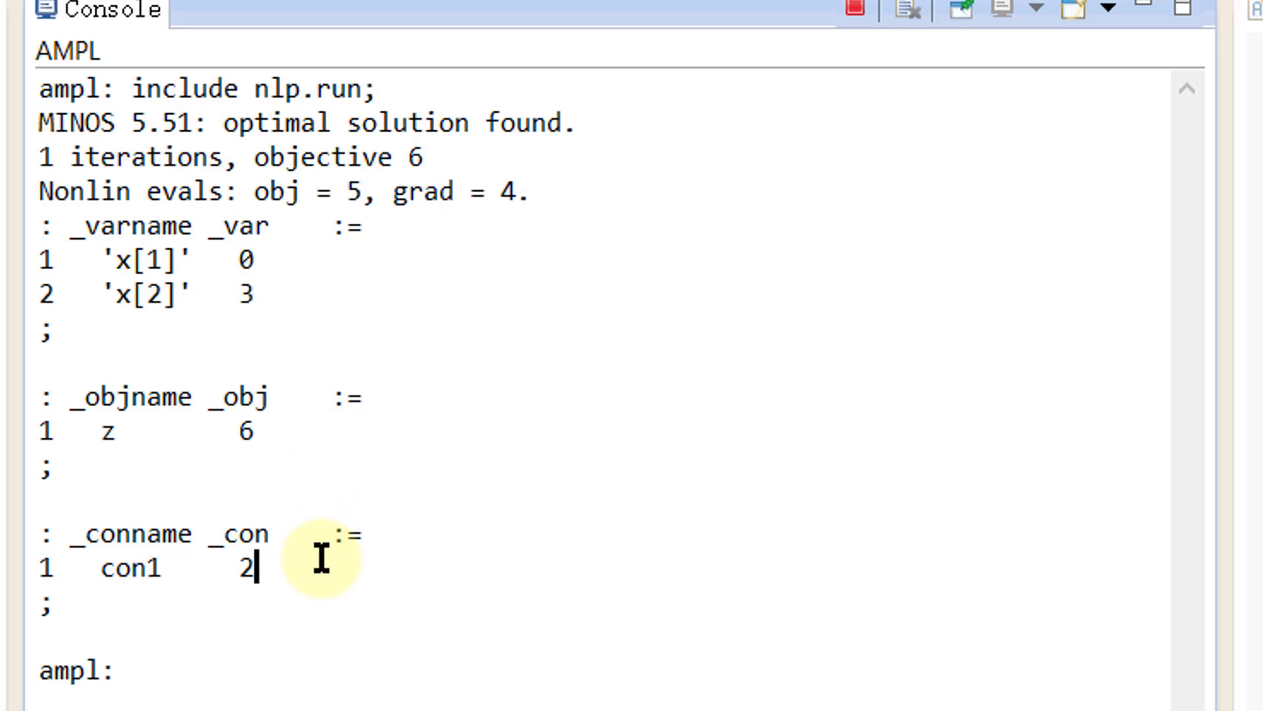